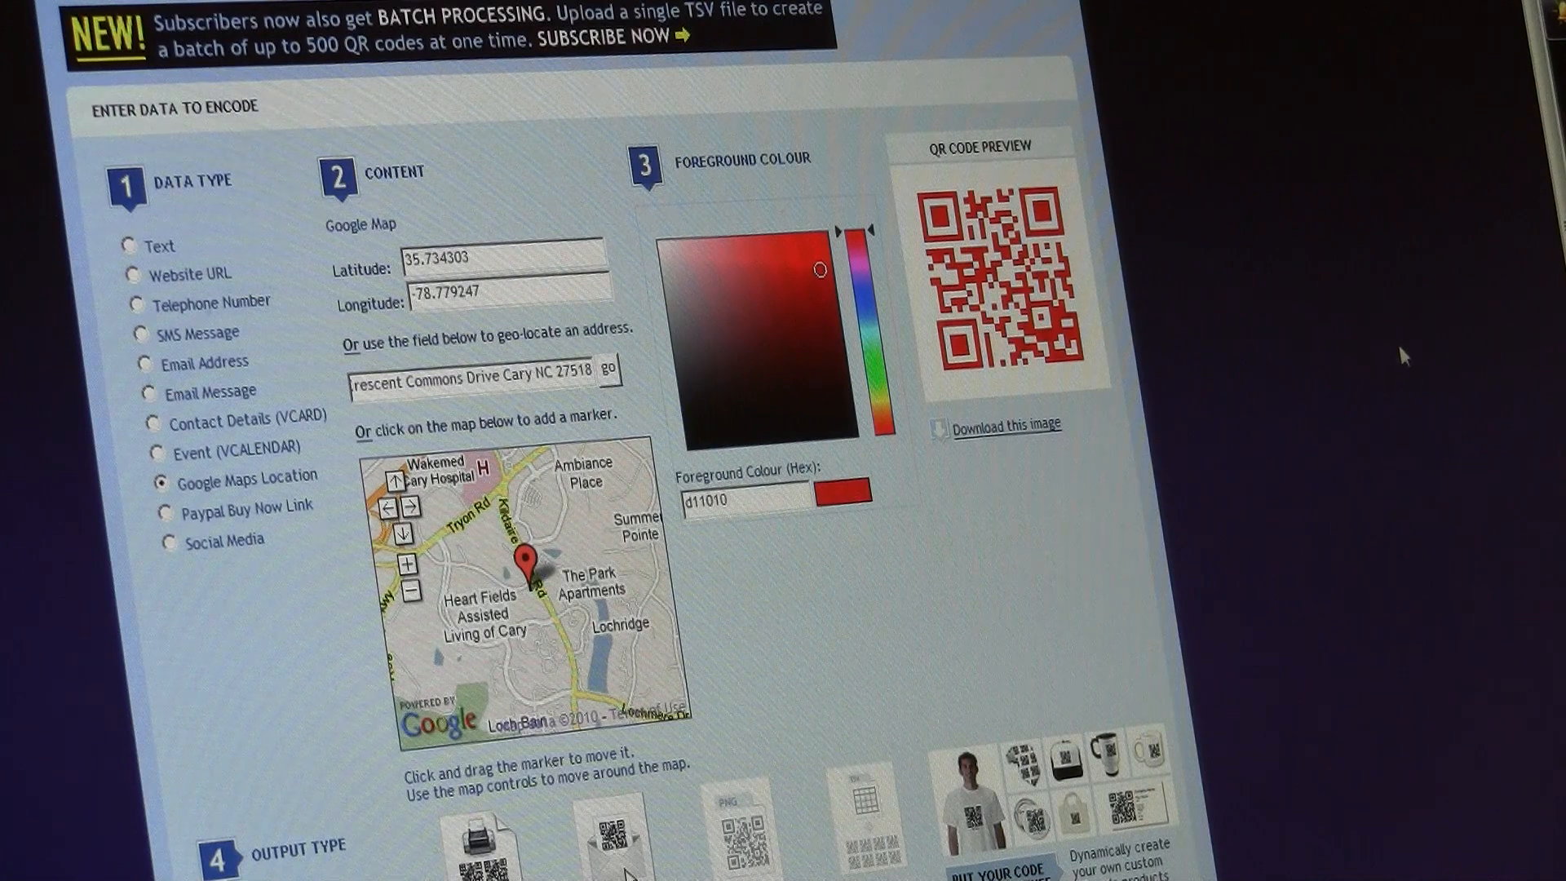
Download the red Google Maps QR code so it opens as its own image.
click(1000, 425)
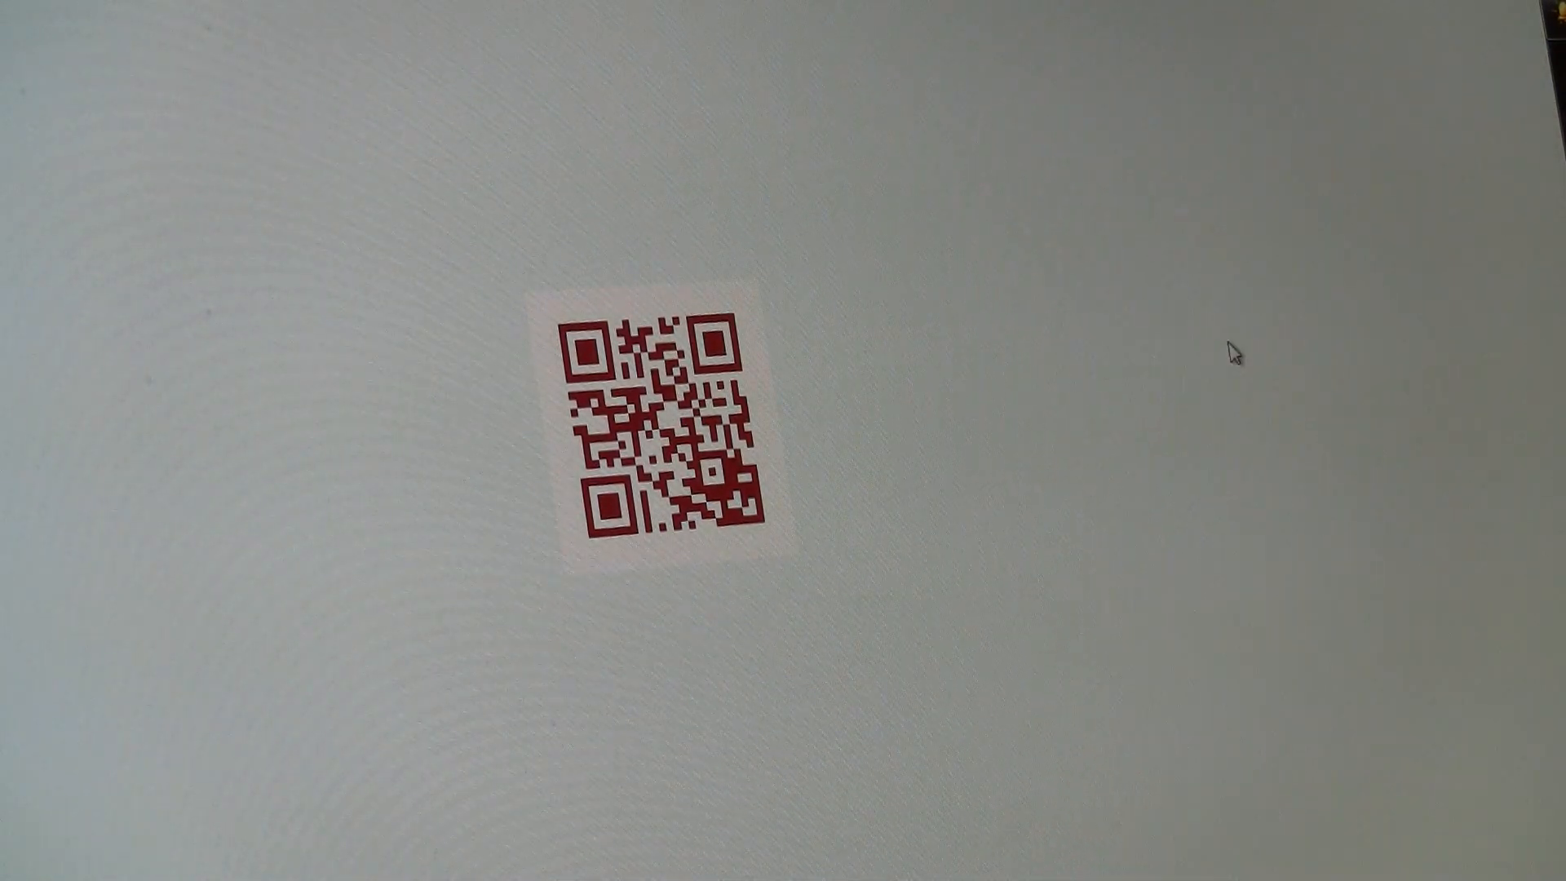